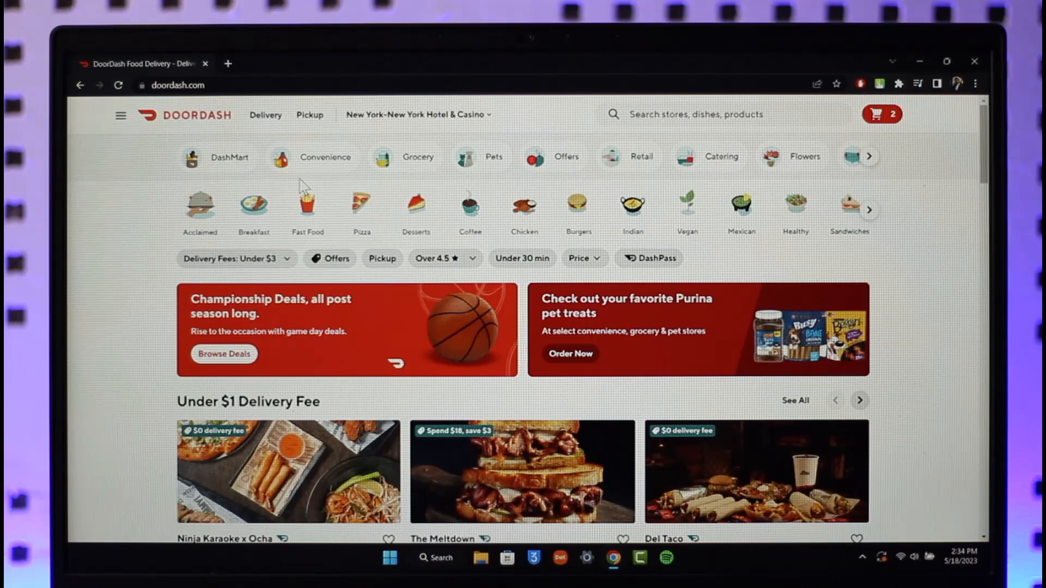
Choose Payment from the DoorDash side navigation menu.
{"action": "left_click", "coordinate": [121, 115]}
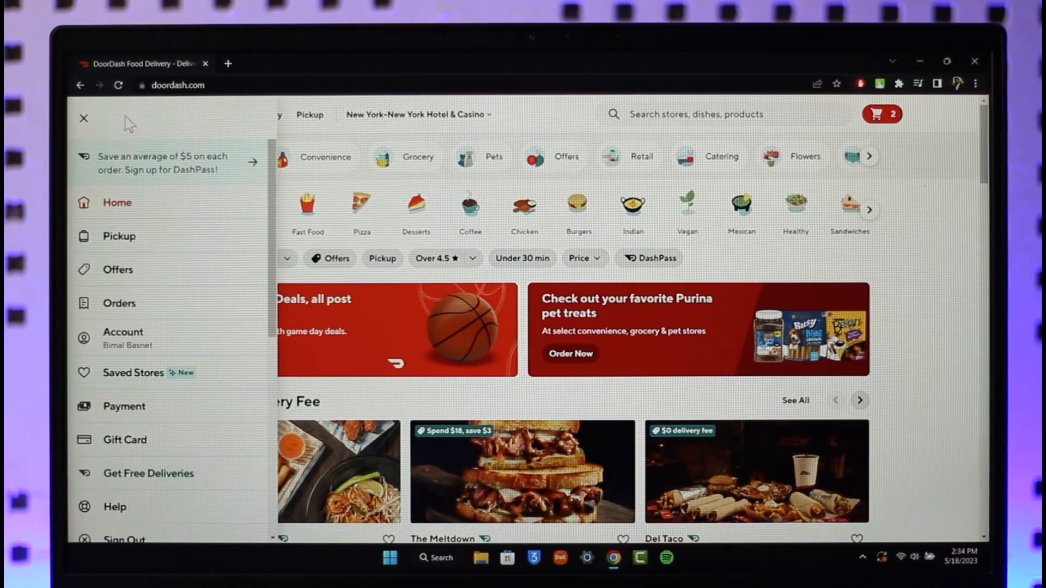
{"action": "mouse_move", "coordinate": [167, 370]}
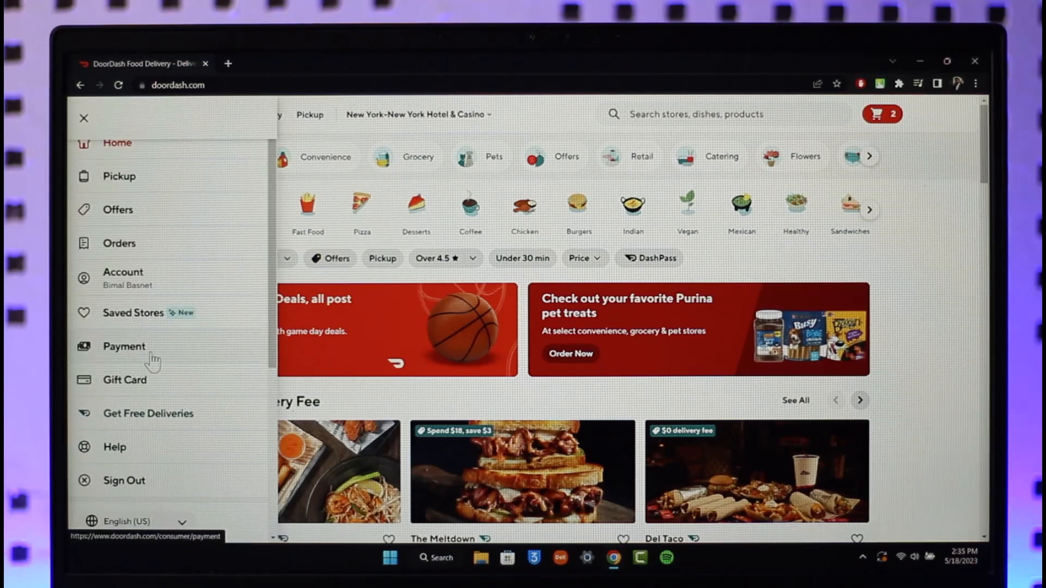
{"action": "left_click", "coordinate": [124, 346]}
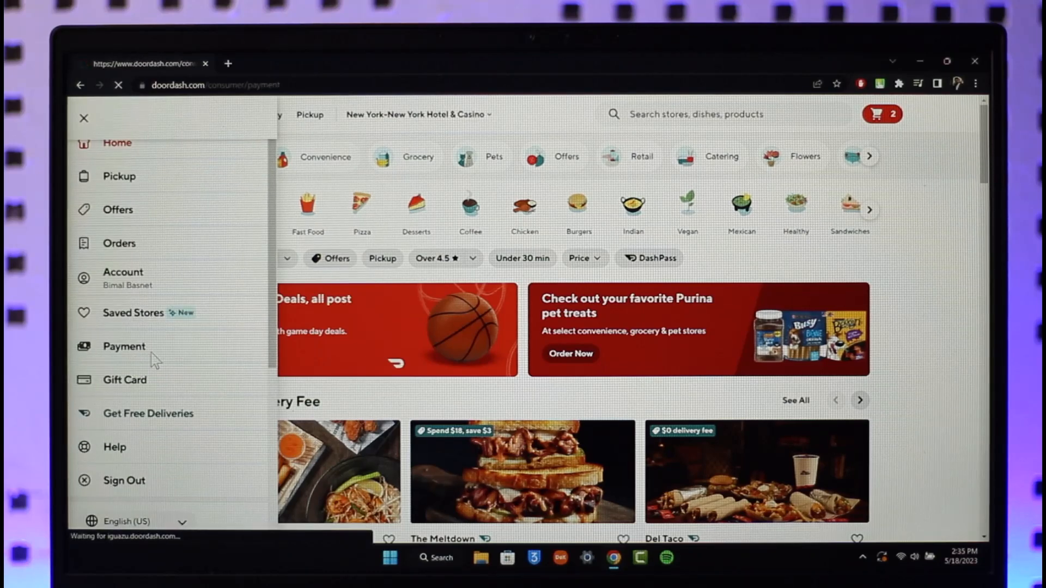
Review the Payment Methods page: card, PayPal, Venmo and SNAP/EBT options.
{"action": "left_click", "coordinate": [124, 346]}
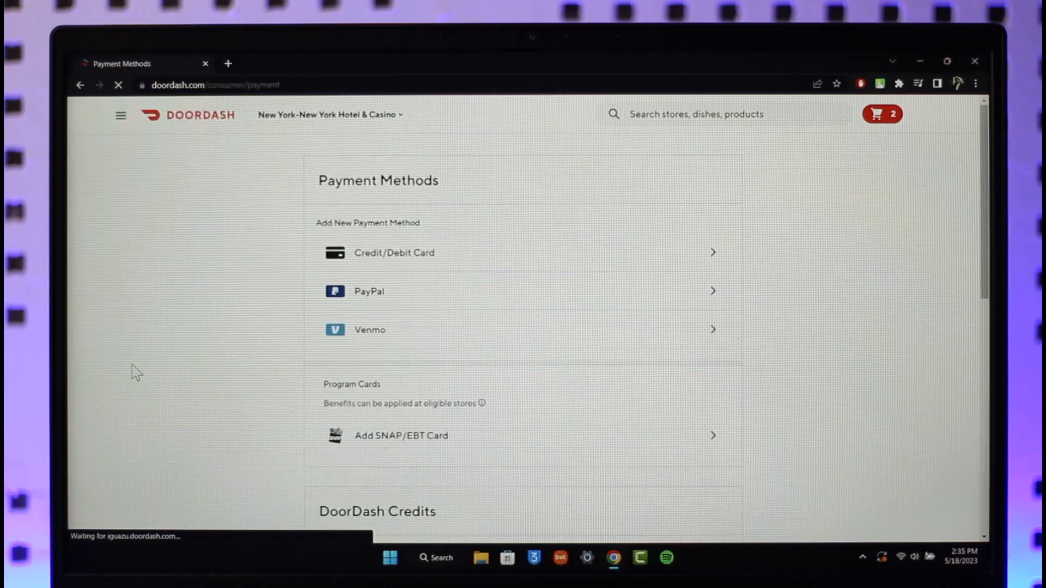
{"action": "scroll", "scroll_direction": "down", "scroll_amount": 3}
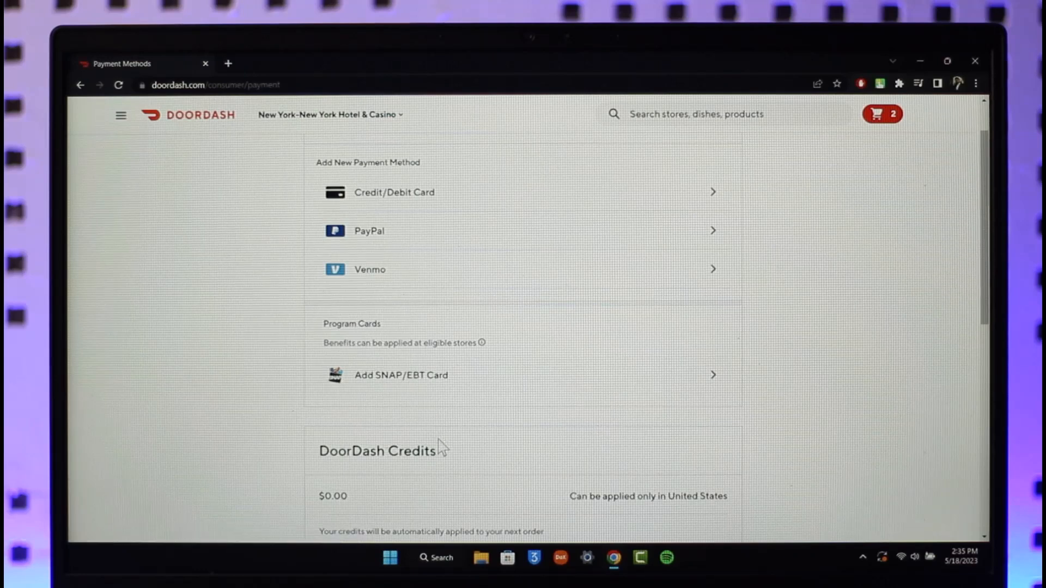
{"action": "scroll", "scroll_direction": "up", "scroll_amount": 3}
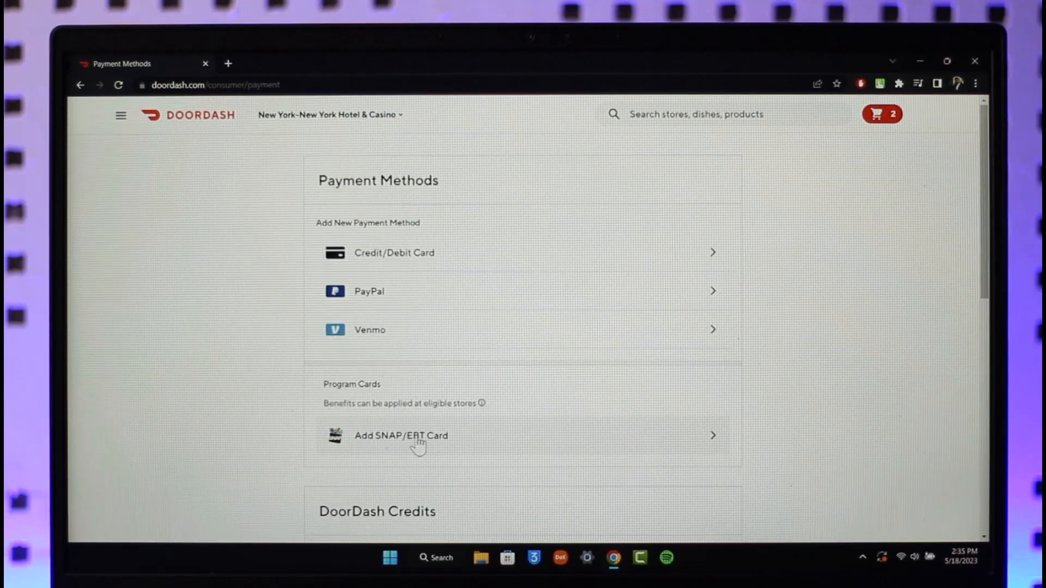
{"action": "mouse_move", "coordinate": [791, 387]}
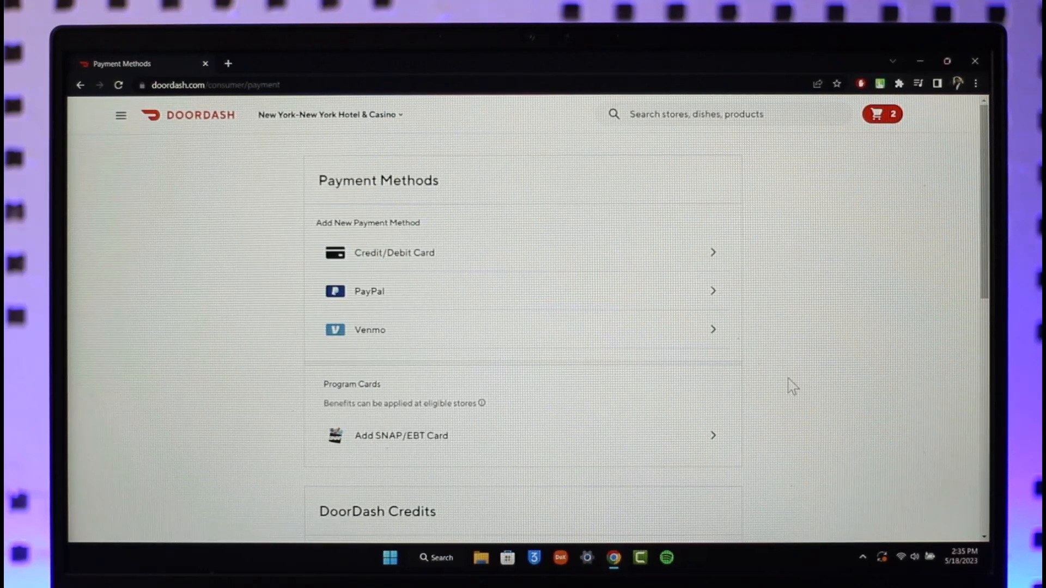
{"action": "mouse_move", "coordinate": [792, 373]}
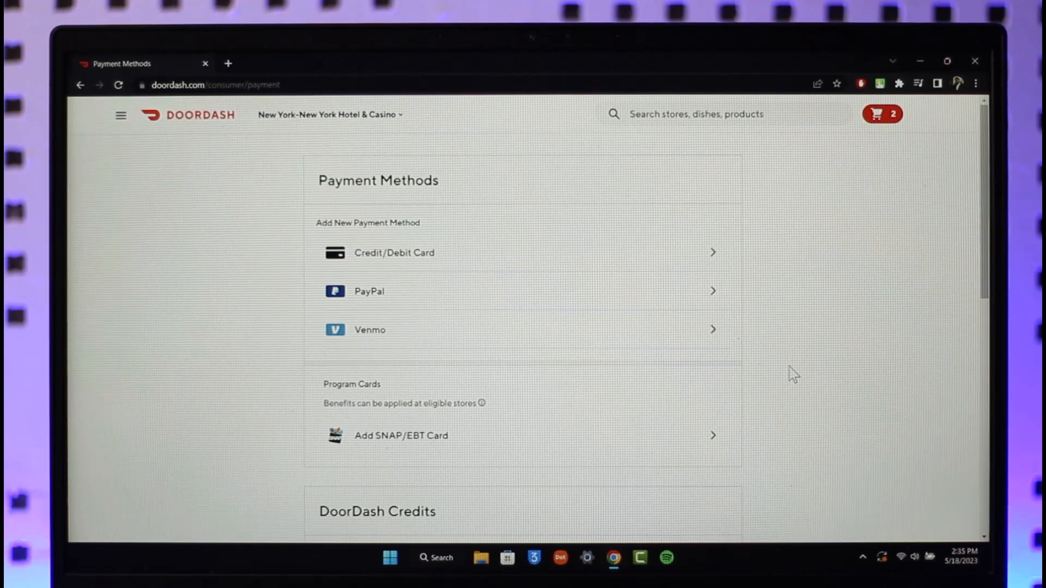
{"action": "mouse_move", "coordinate": [448, 252]}
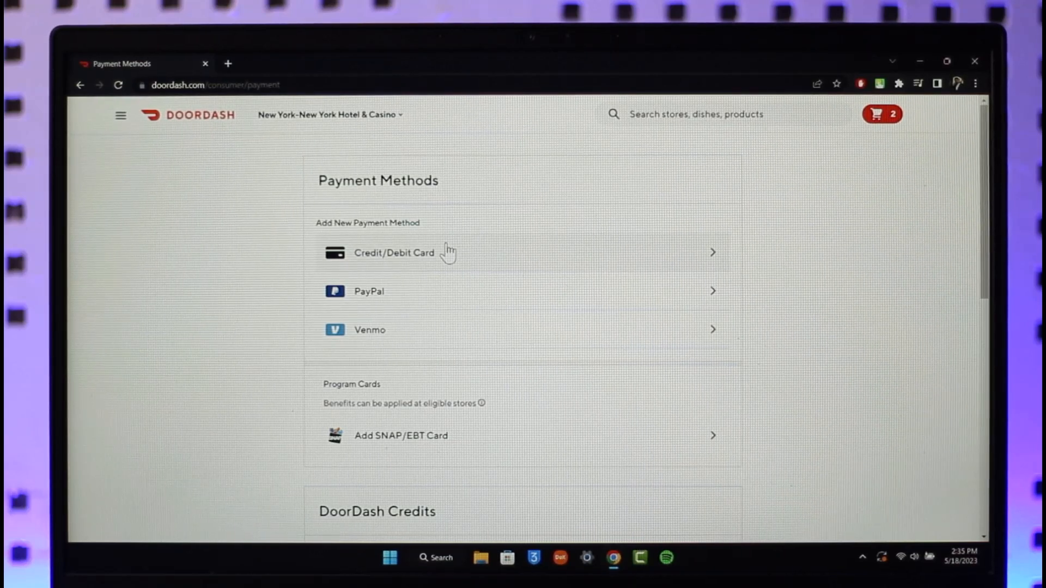
{"action": "mouse_move", "coordinate": [439, 339]}
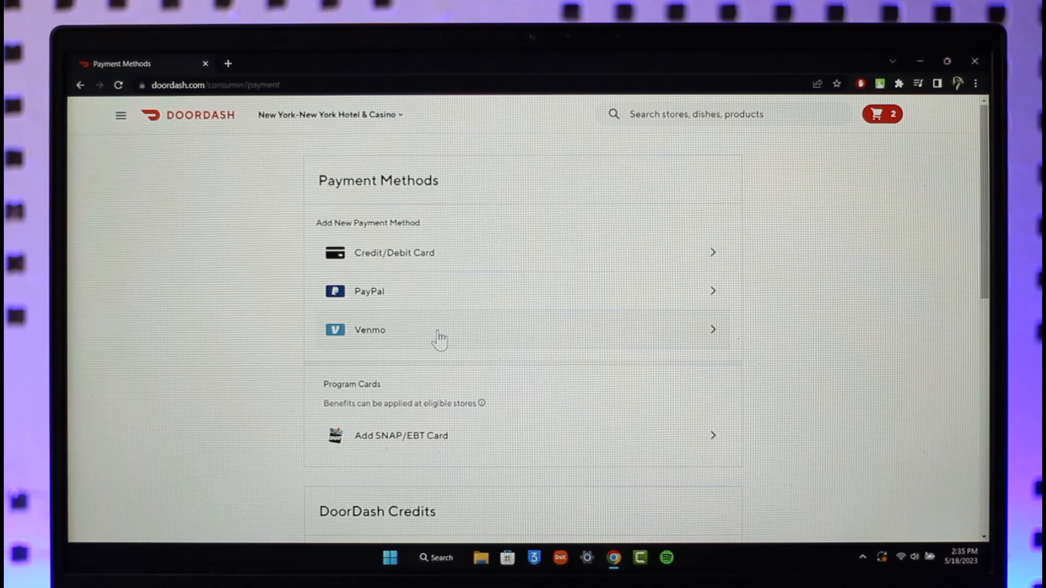
{"action": "mouse_move", "coordinate": [448, 457]}
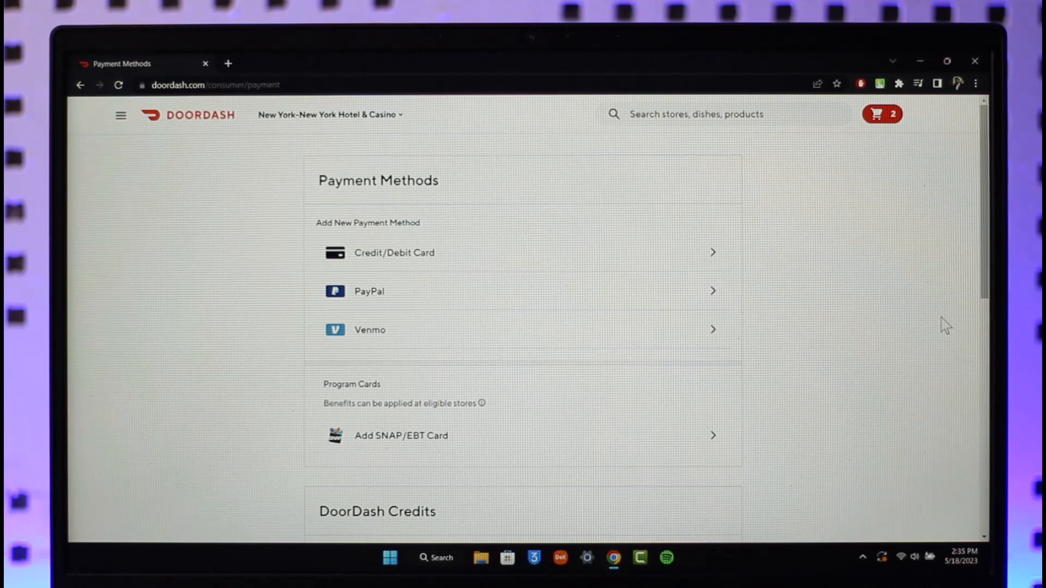
{"action": "mouse_move", "coordinate": [405, 210]}
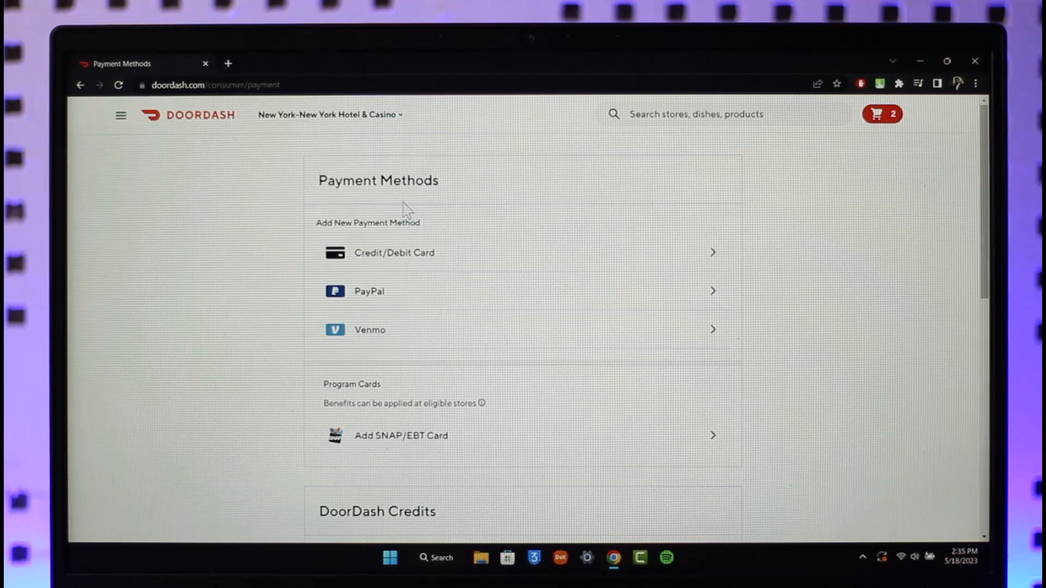